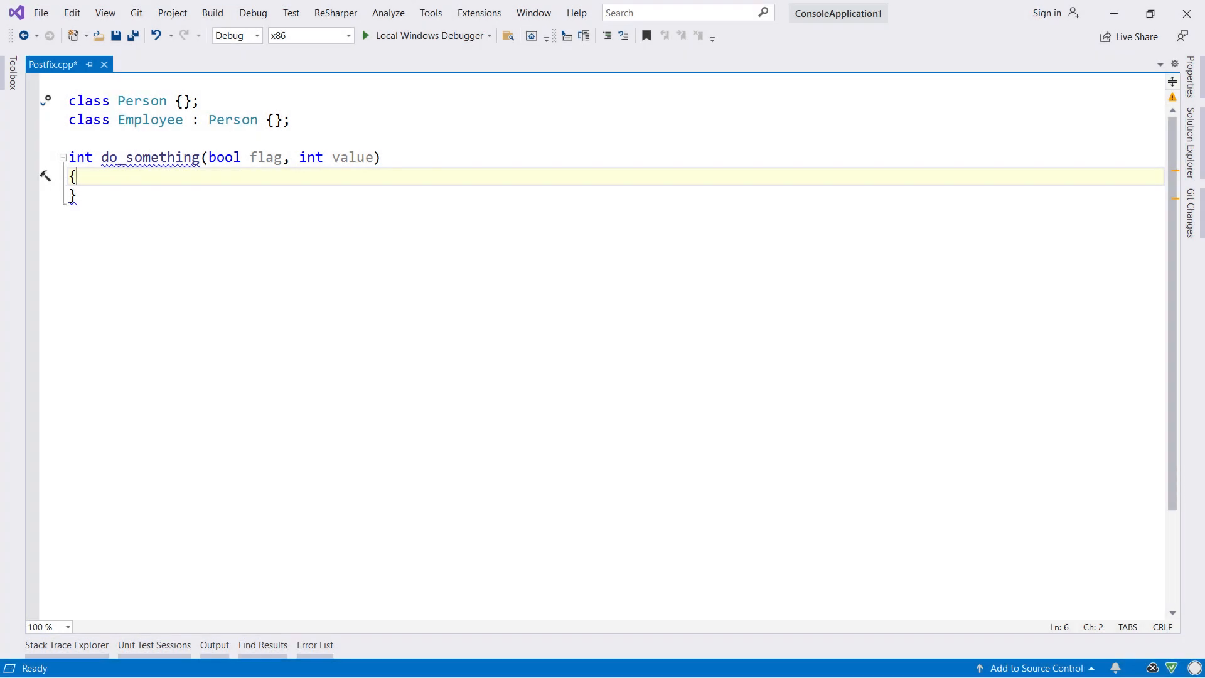
# Generate if (flag) {} and if (!flag) {} from the flag.if and flag.else postfix templates.
pyautogui.write('flag.if')
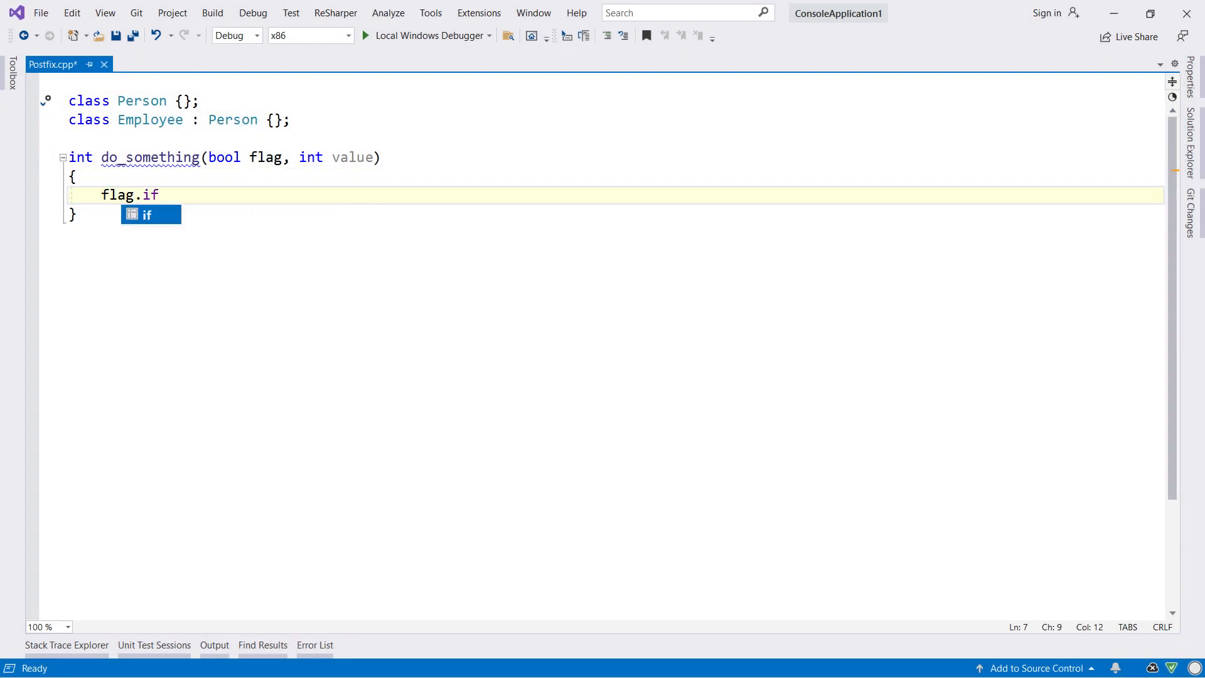
pyautogui.press('Tab')
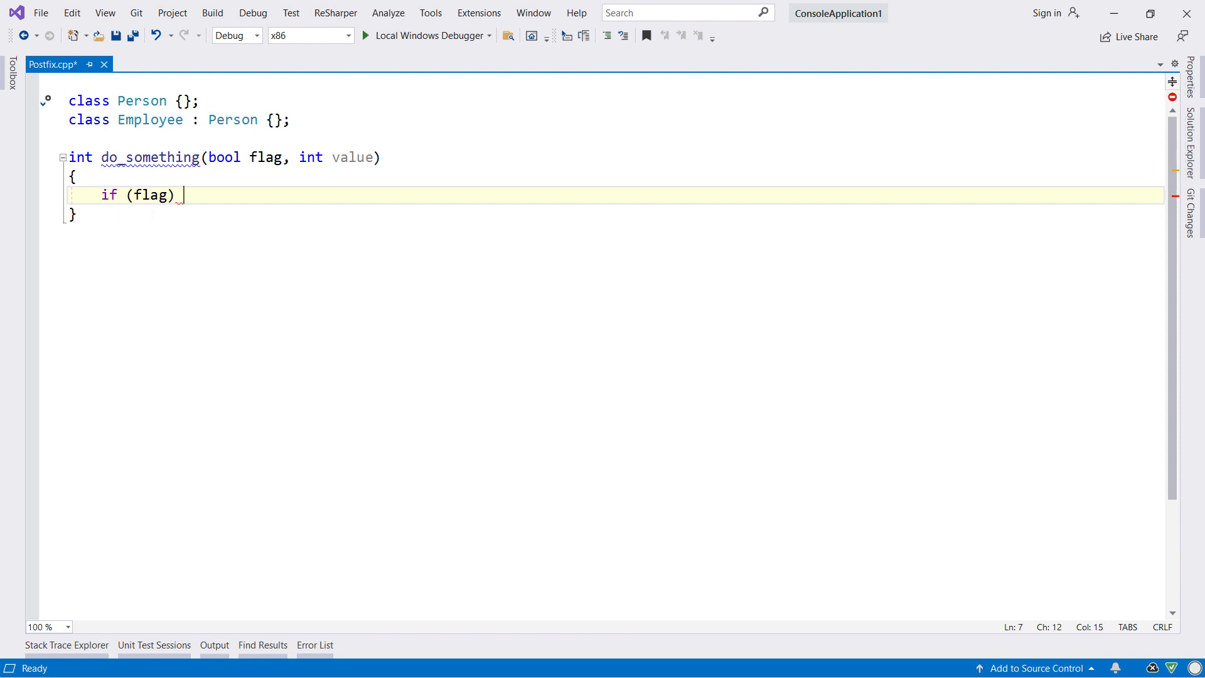
pyautogui.write('fl')
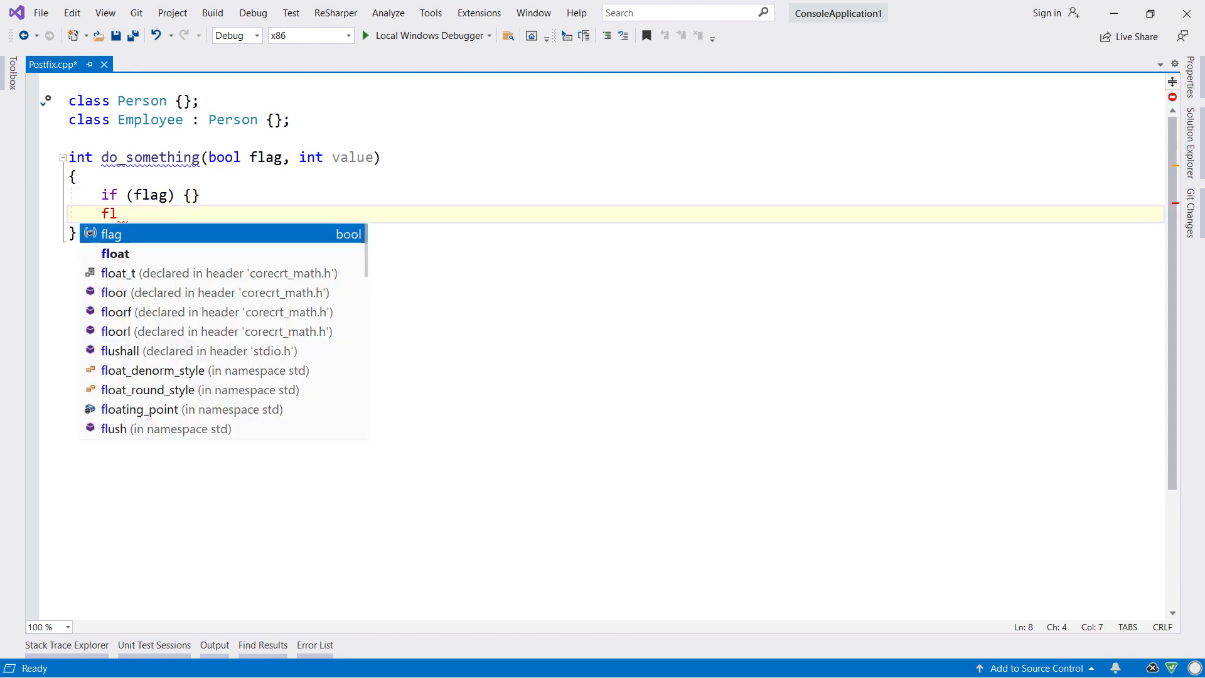
pyautogui.write('ag.el')
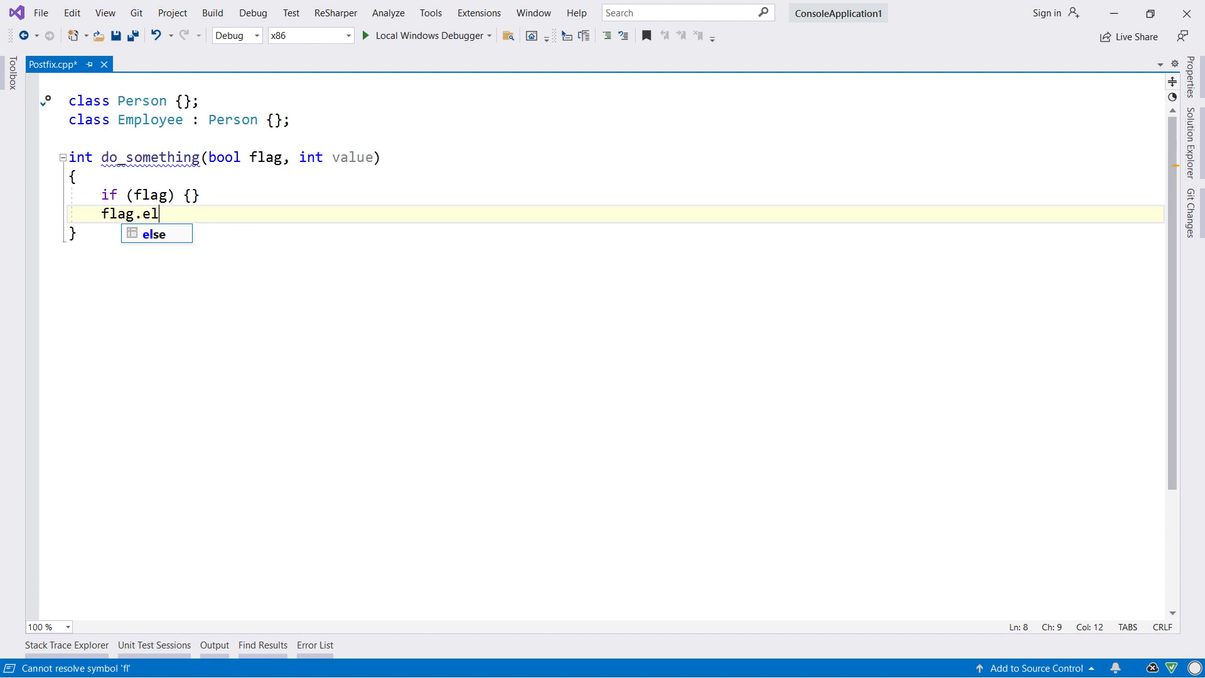
pyautogui.press('Tab')
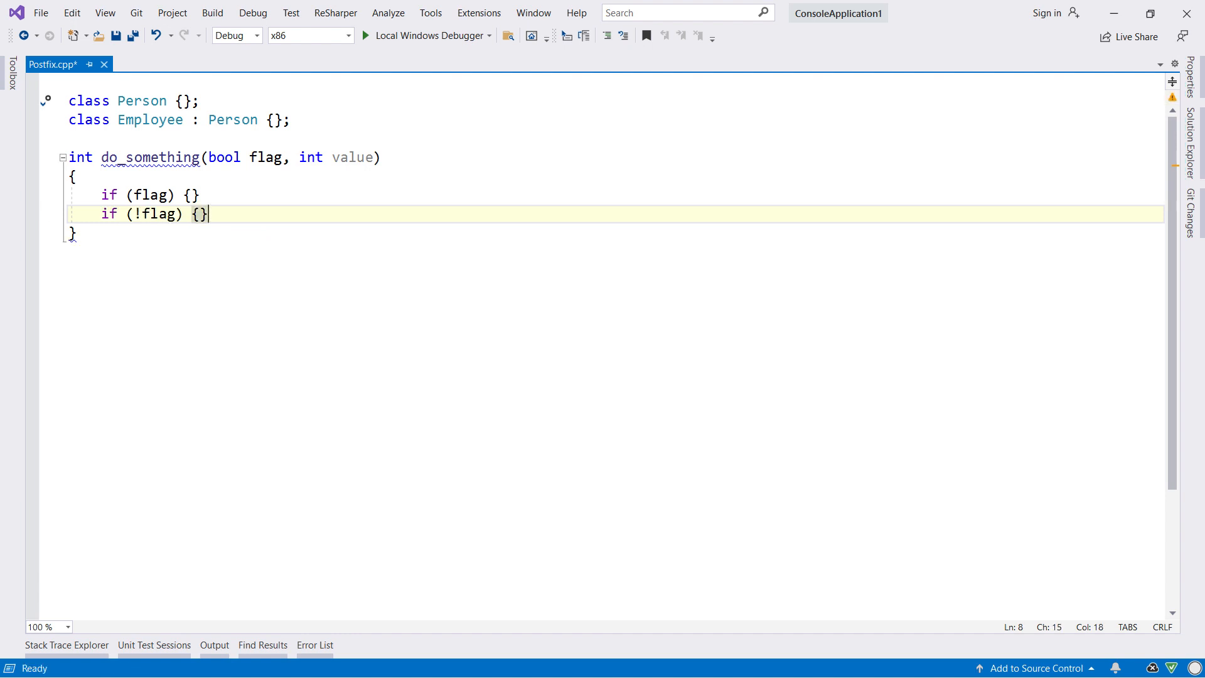
pyautogui.write('fl')
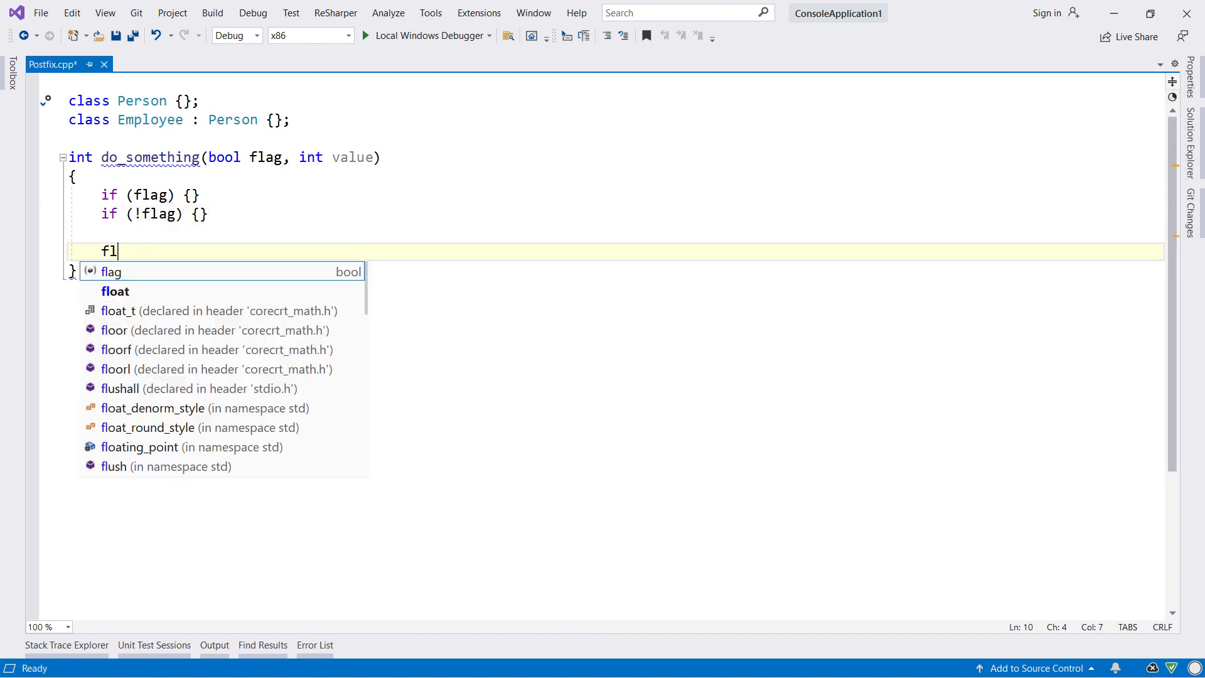
# Generate while (flag) {} from flag.while and write break; in its body.
pyautogui.write('ag.w')
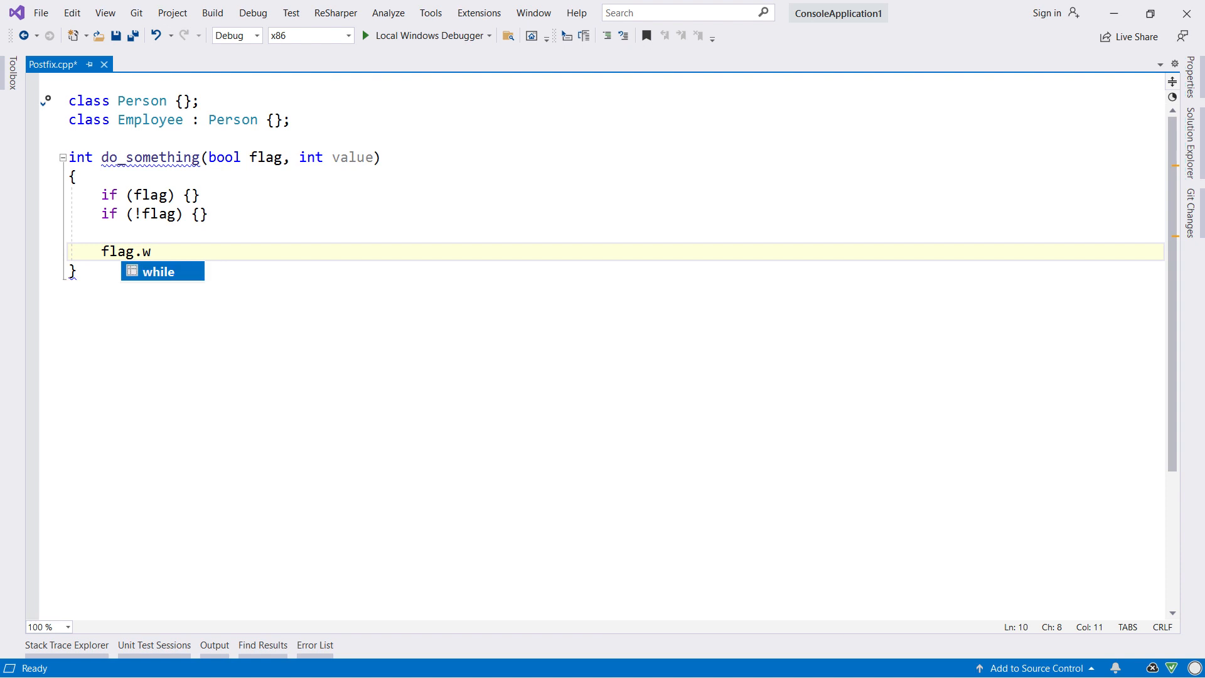
pyautogui.press('Tab')
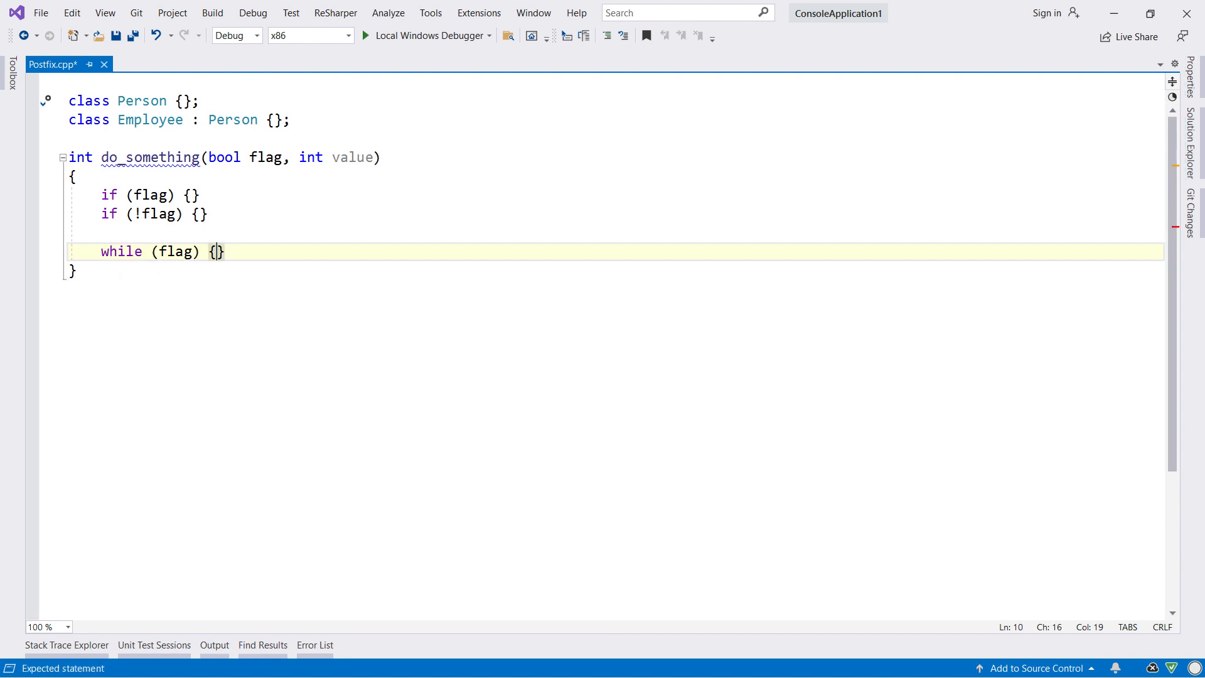
pyautogui.write('break;')
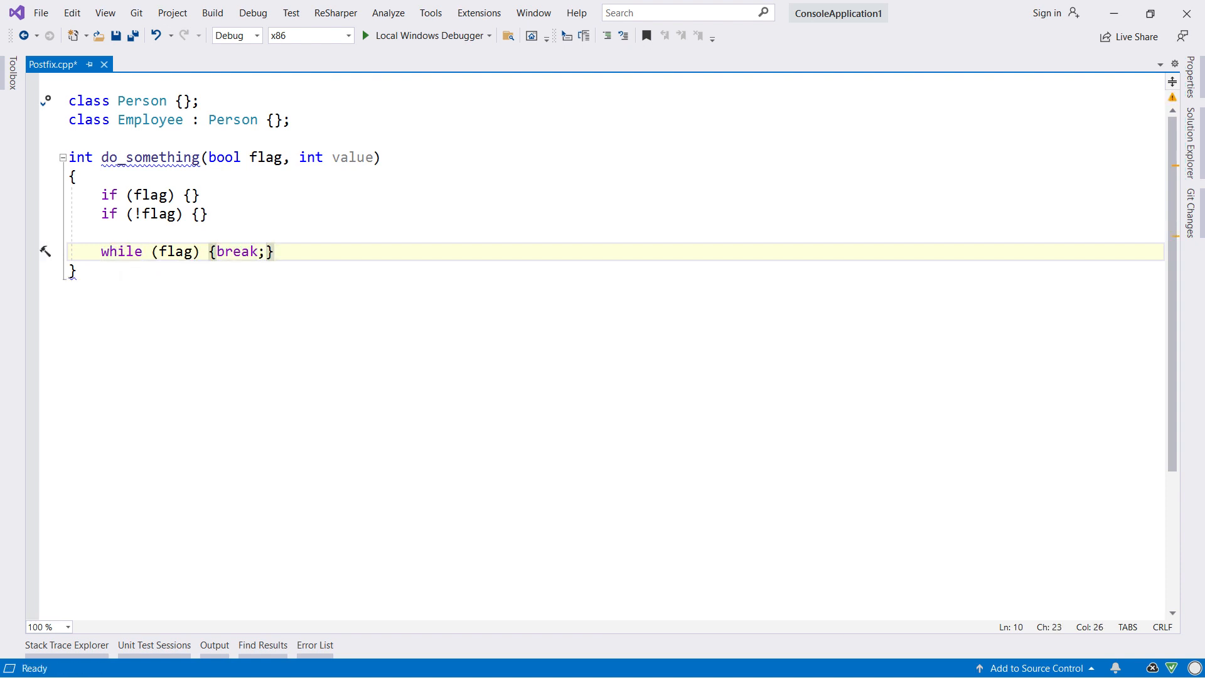
pyautogui.write('42')
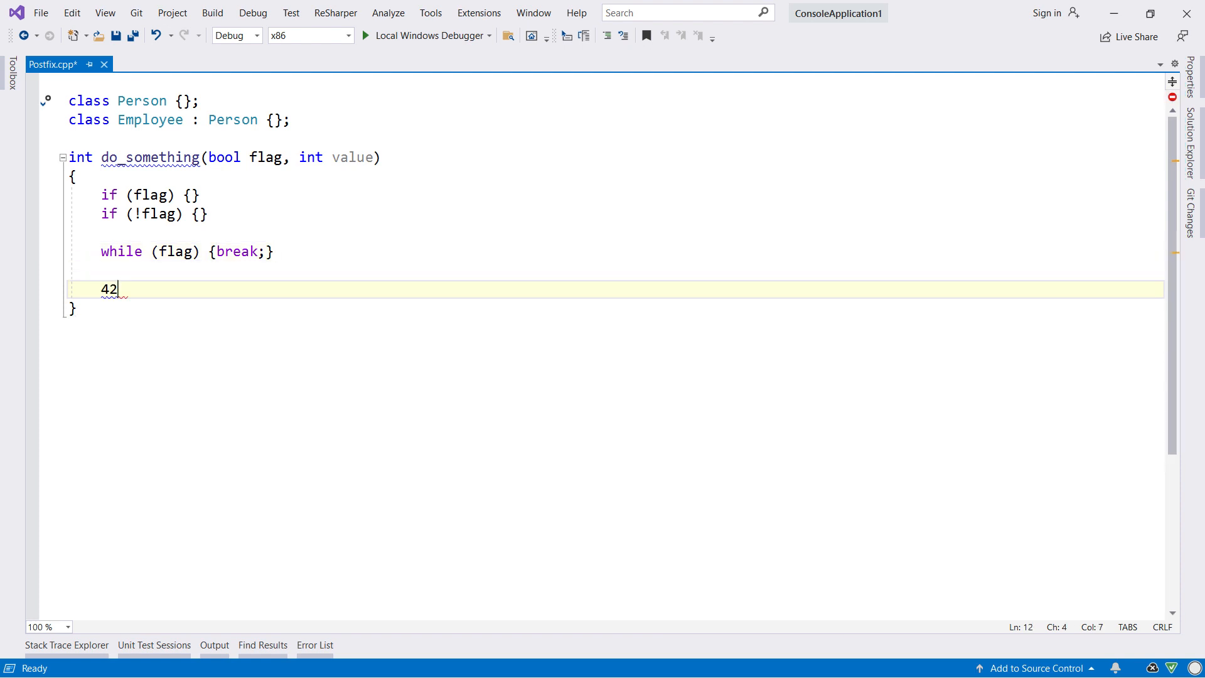
# Declare int i = 42 + value via .var and return 2*i via the .return template.
pyautogui.write('+ value.v')
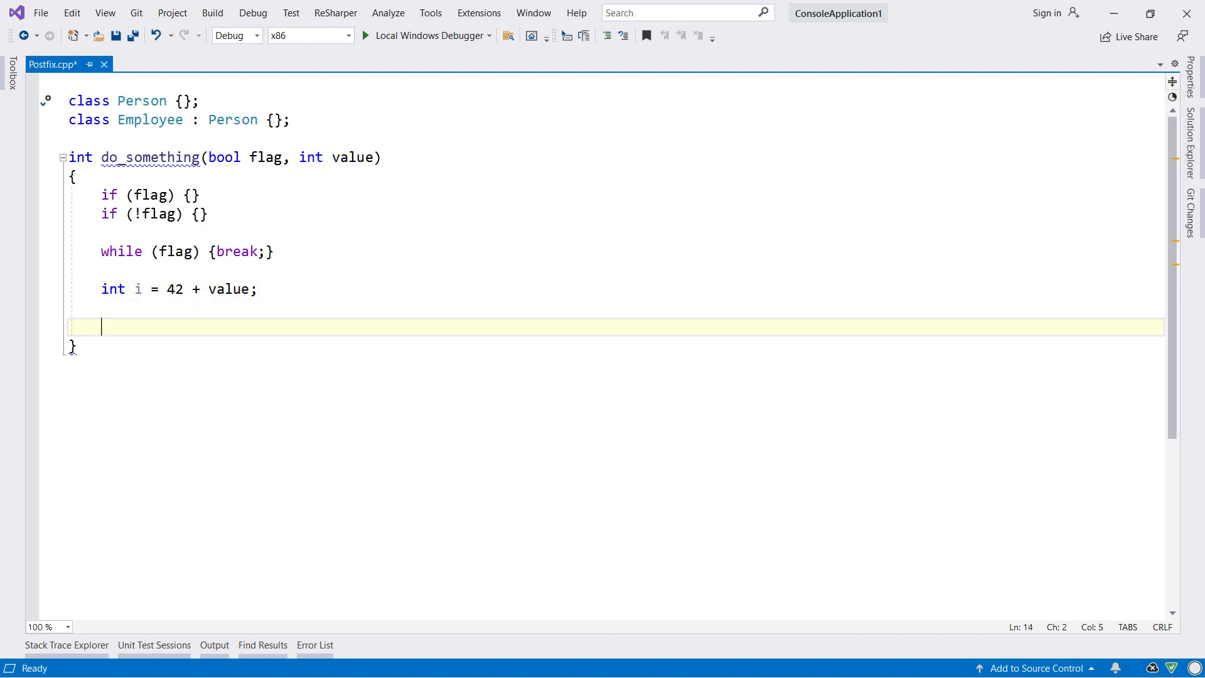
pyautogui.write('2*i.')
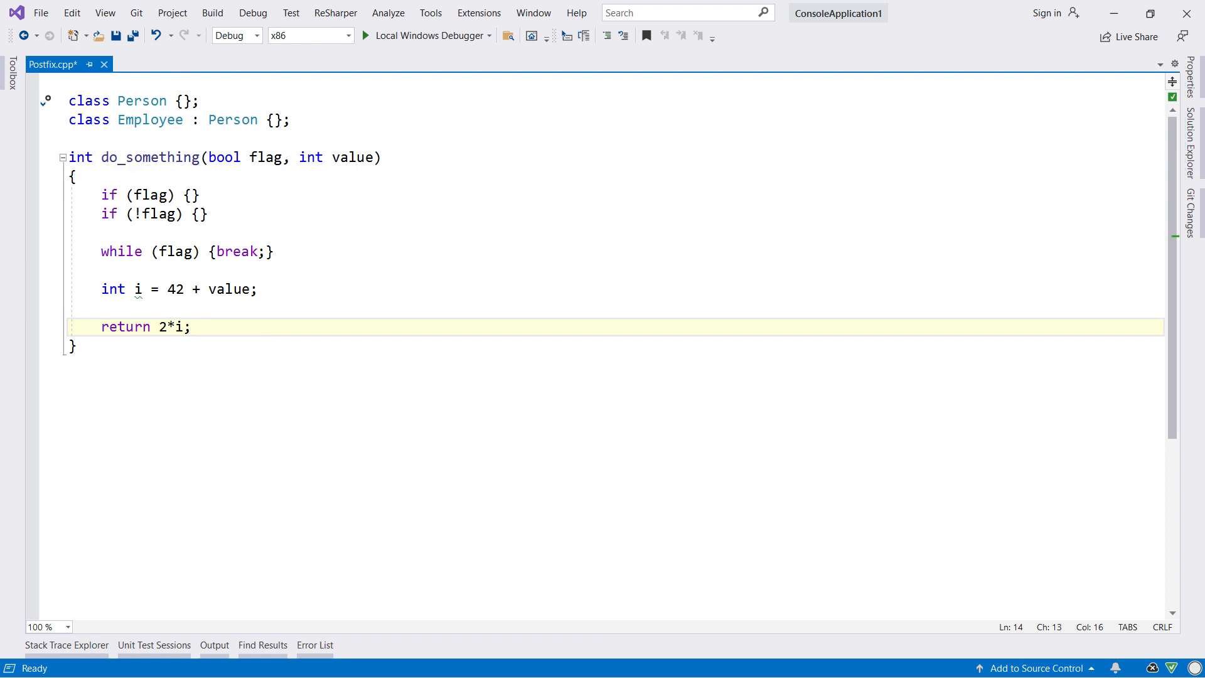
pyautogui.write('P')
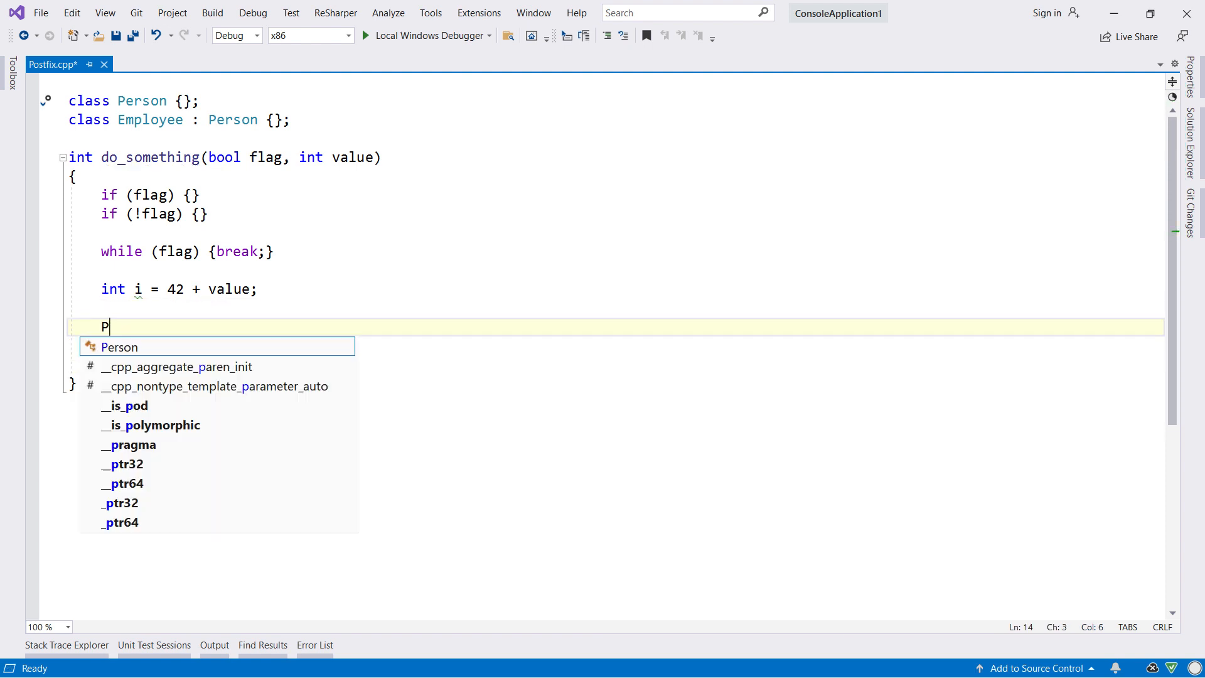
# Create auto person = std::make_shared<Person>() from Person.new, adding #include <memory>.
pyautogui.write('erson.ne')
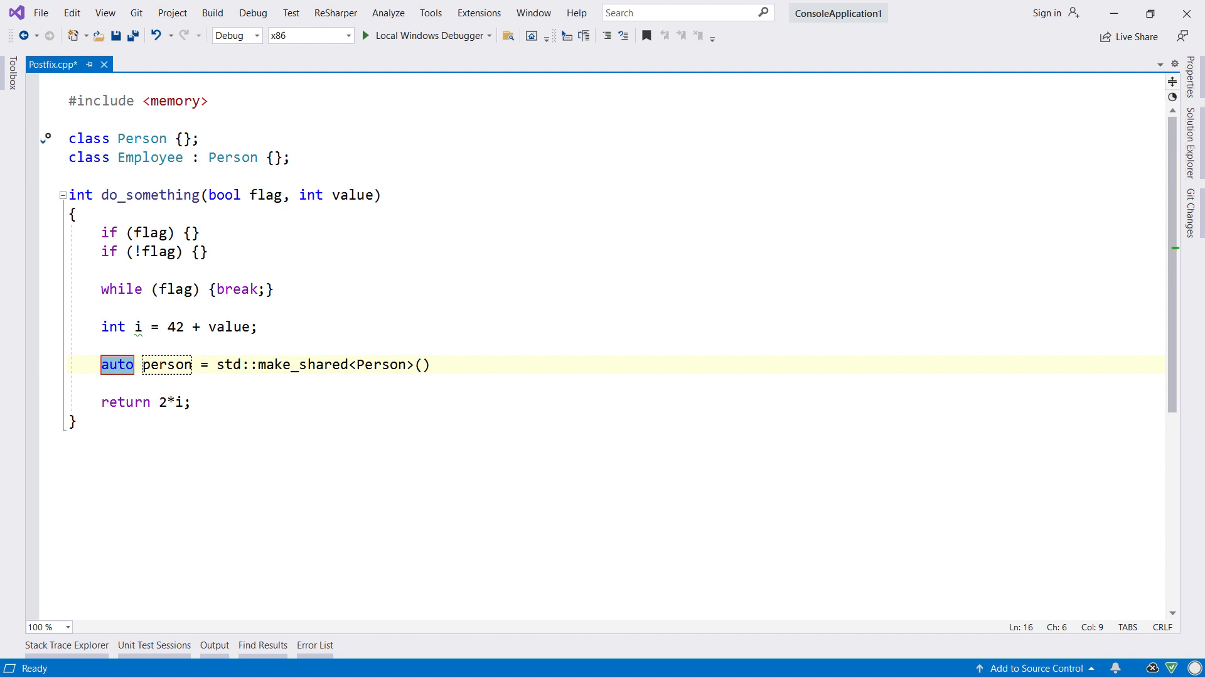
pyautogui.write('person.ge')
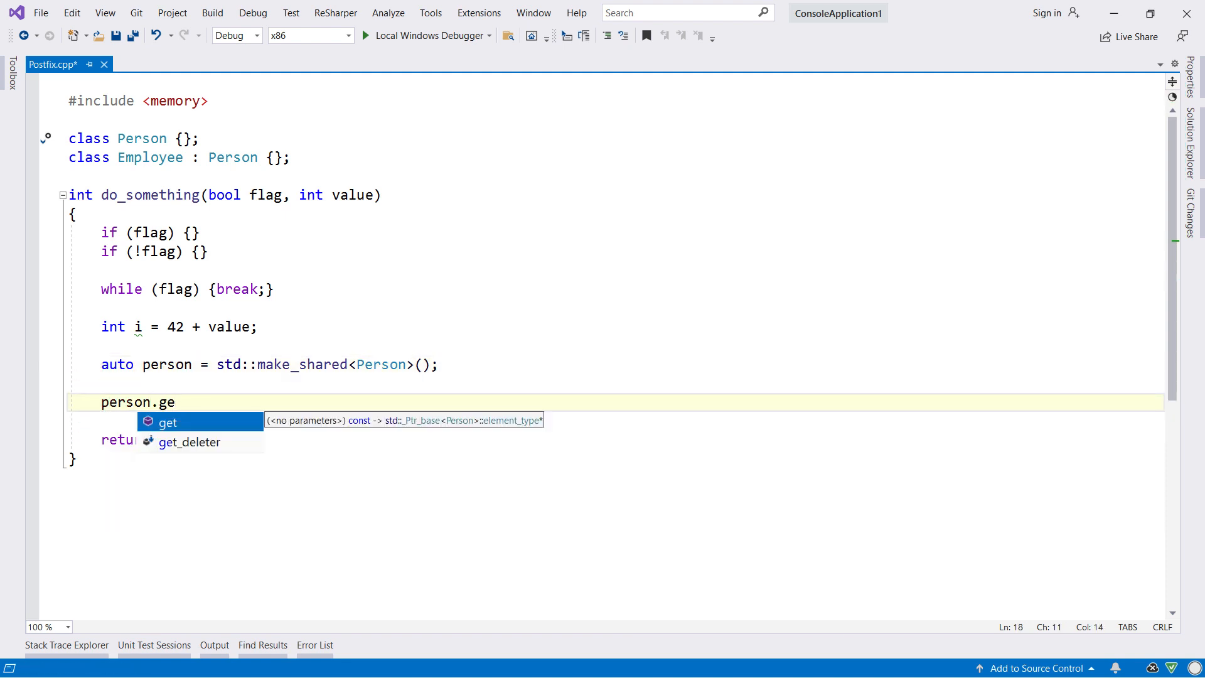
# Wrap person.get() in reinterpret_cast<Employee*> and store it in employee.
pyautogui.write('t().re')
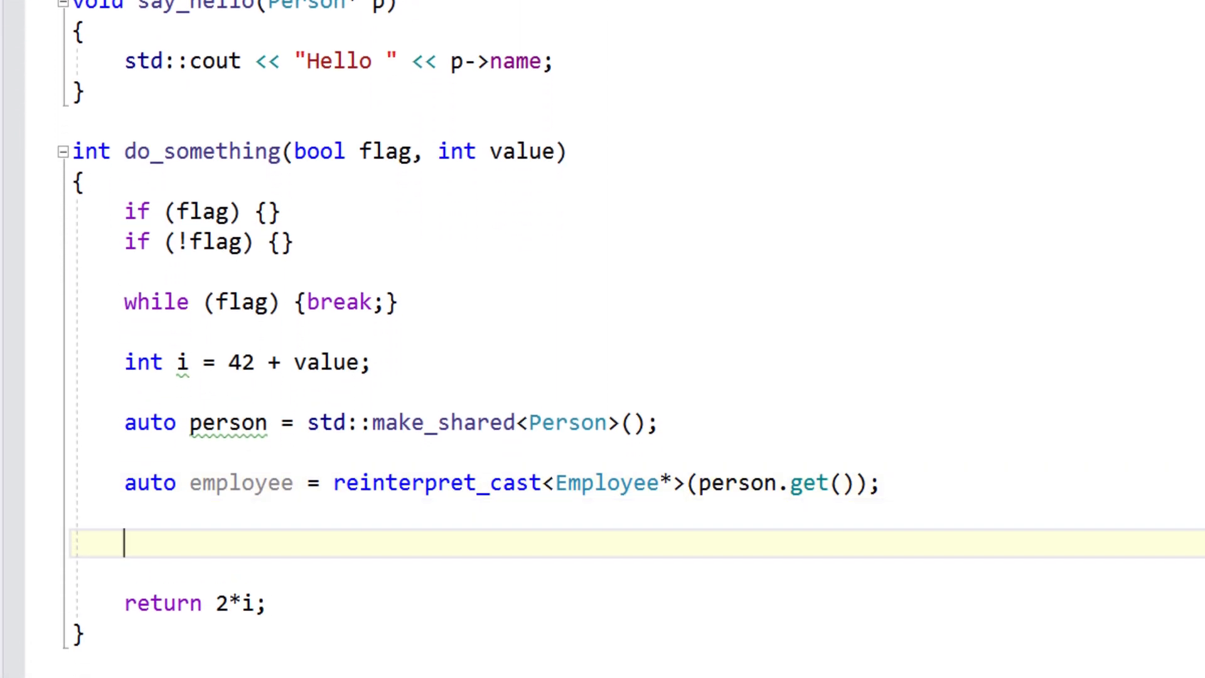
# Start wrapping person.get() in a say_hello(...) call via postfix completion.
pyautogui.write('person.get()')
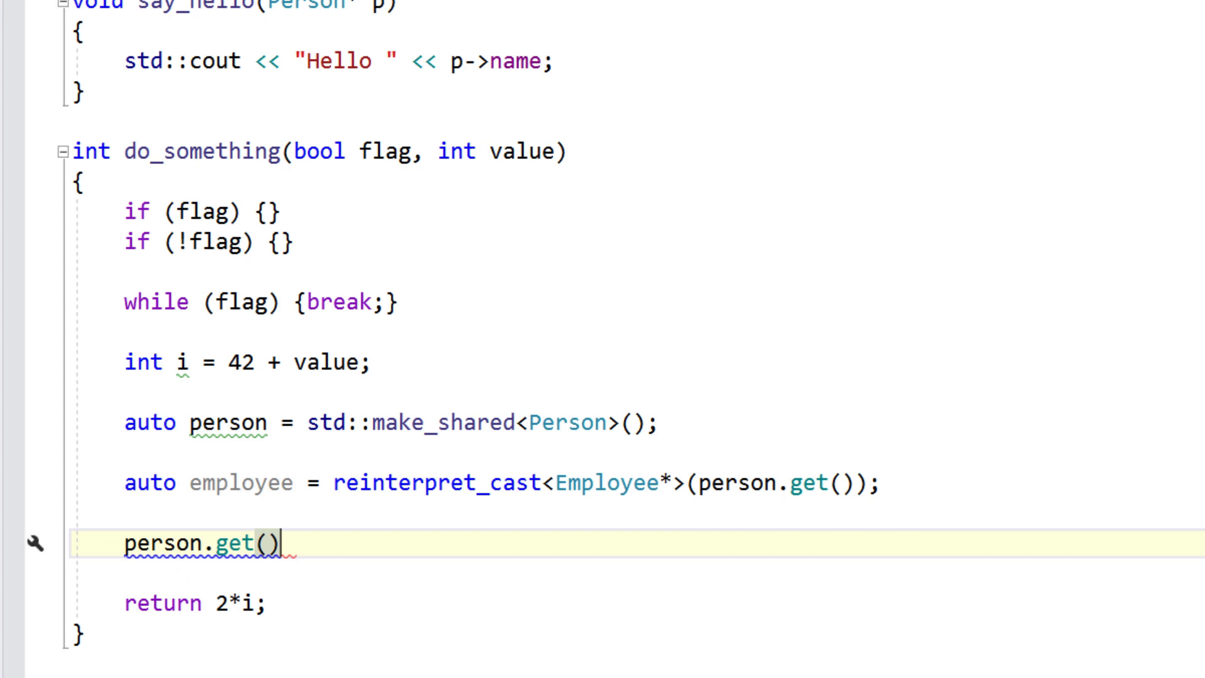
pyautogui.write('.sa')
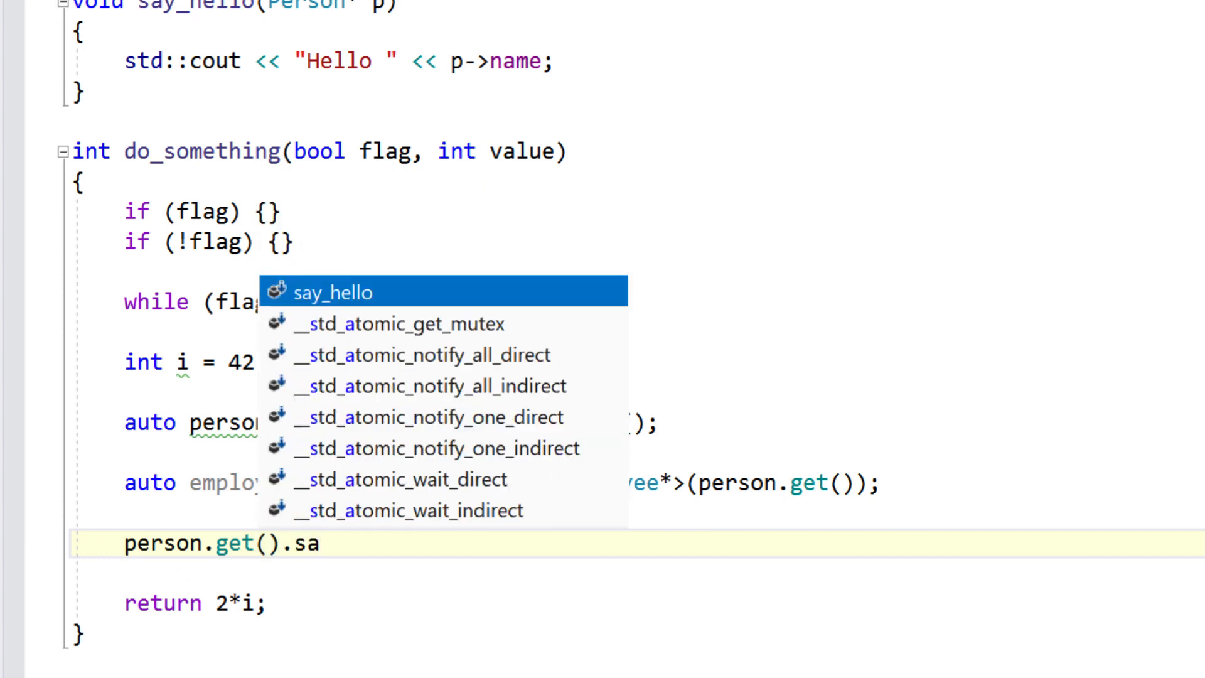